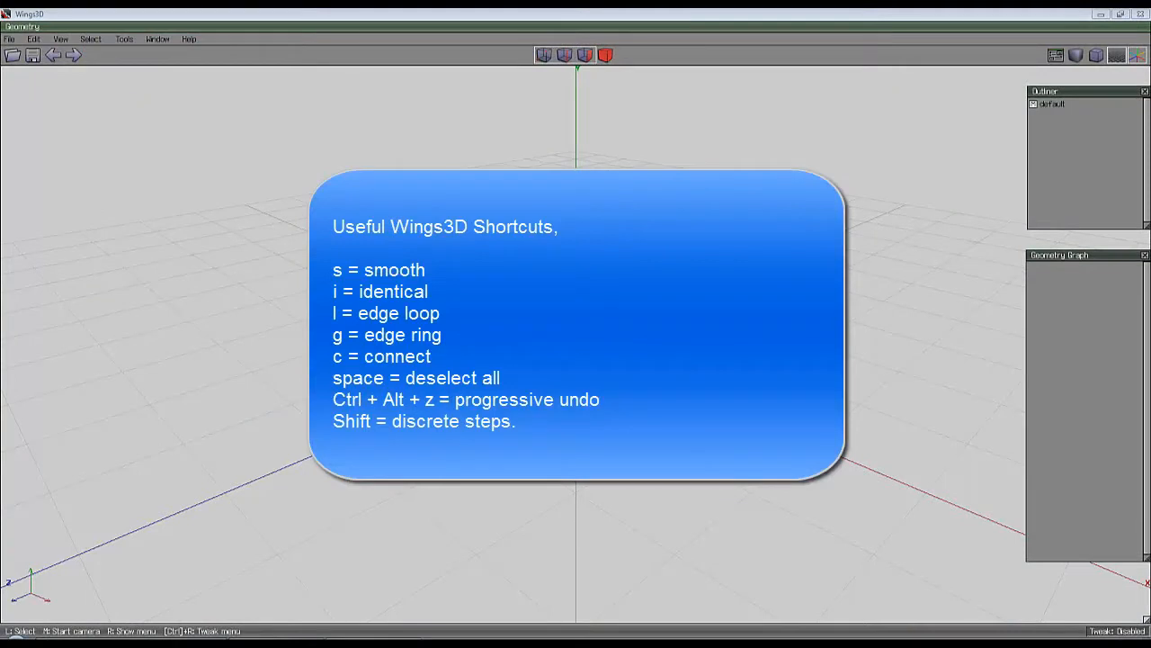
mouse_move(877, 368)
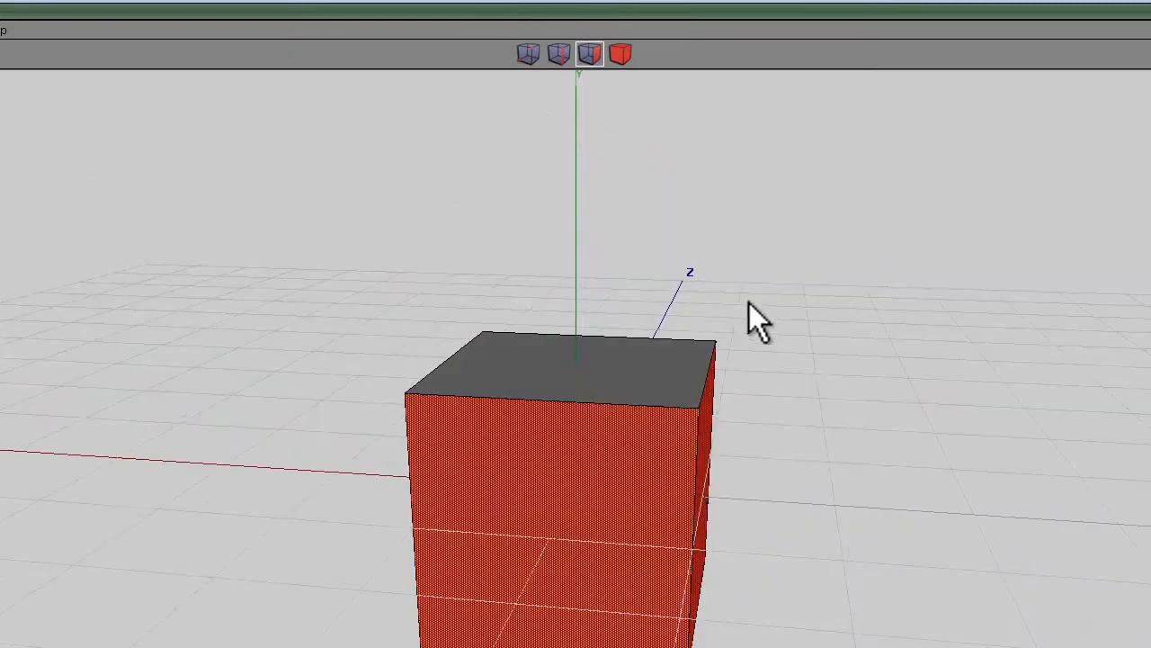
mouse_move(562, 221)
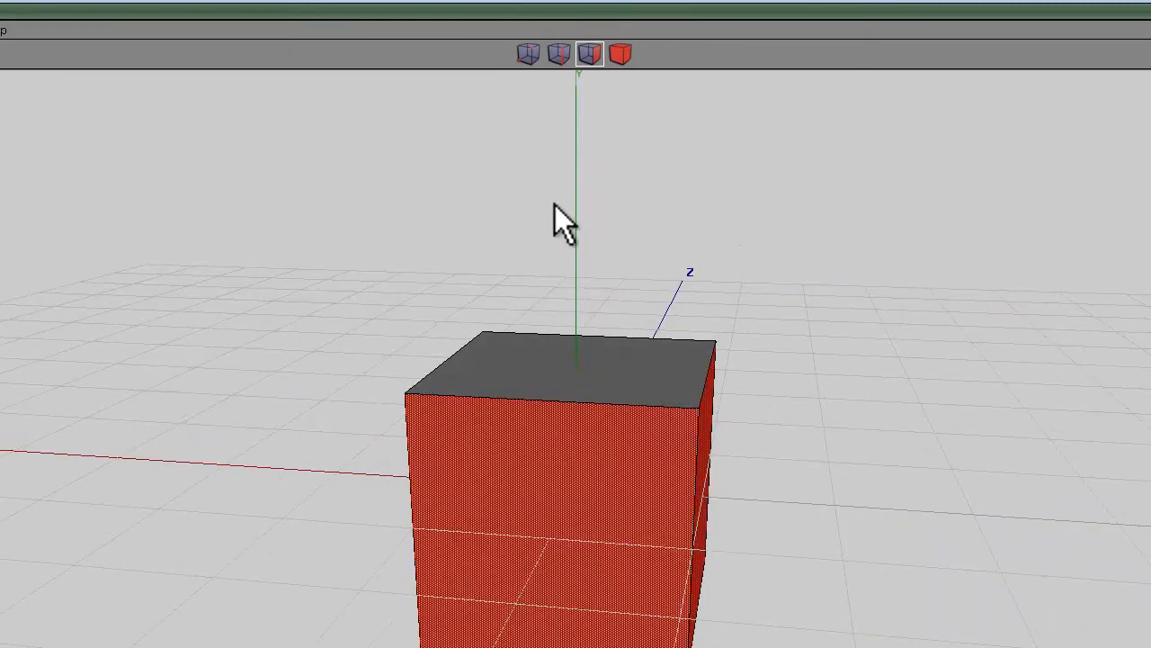
Mirror the cube across a side face, then orbit to the next side face
right_click(562, 220)
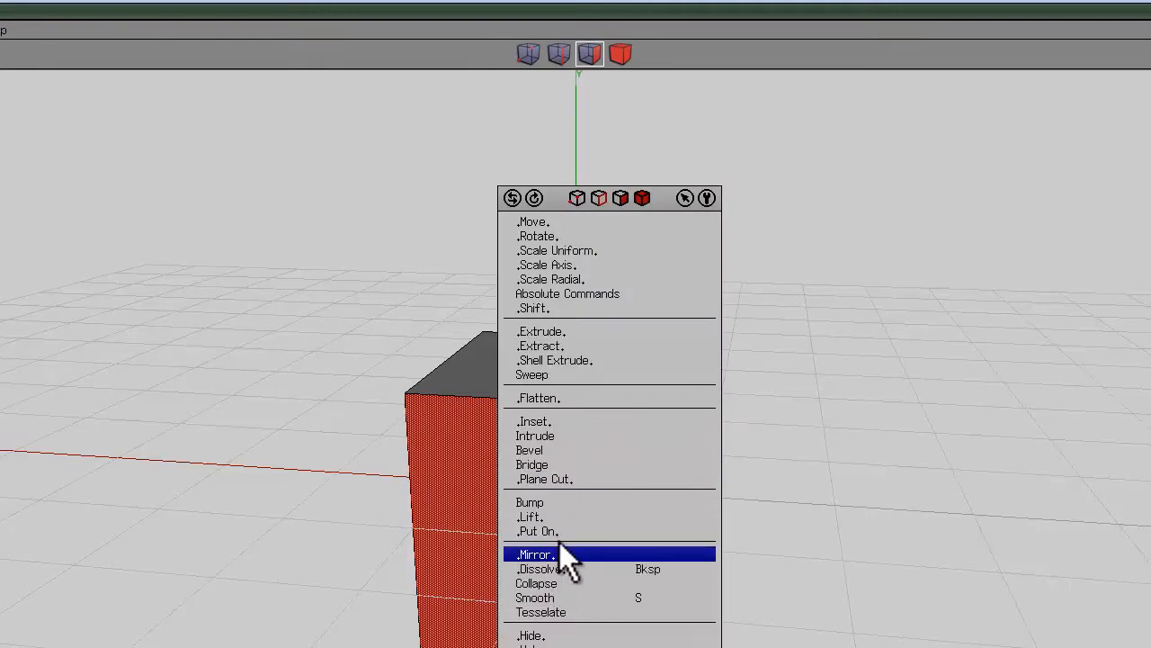
left_click(536, 554)
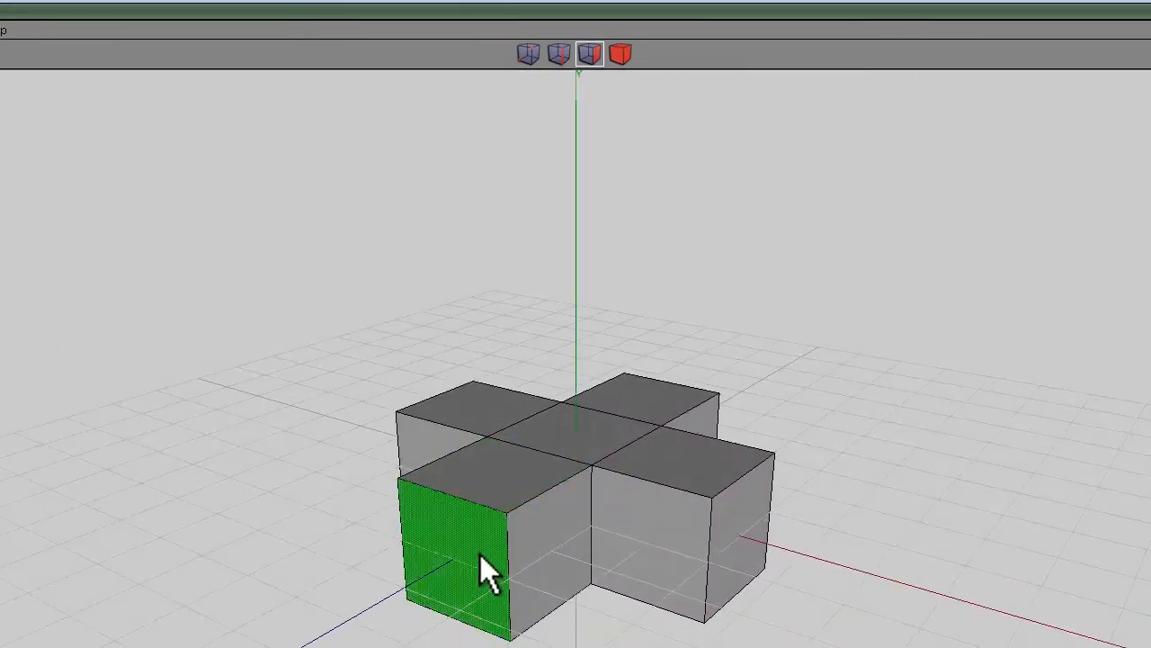
left_click_drag(490, 571, 630, 549)
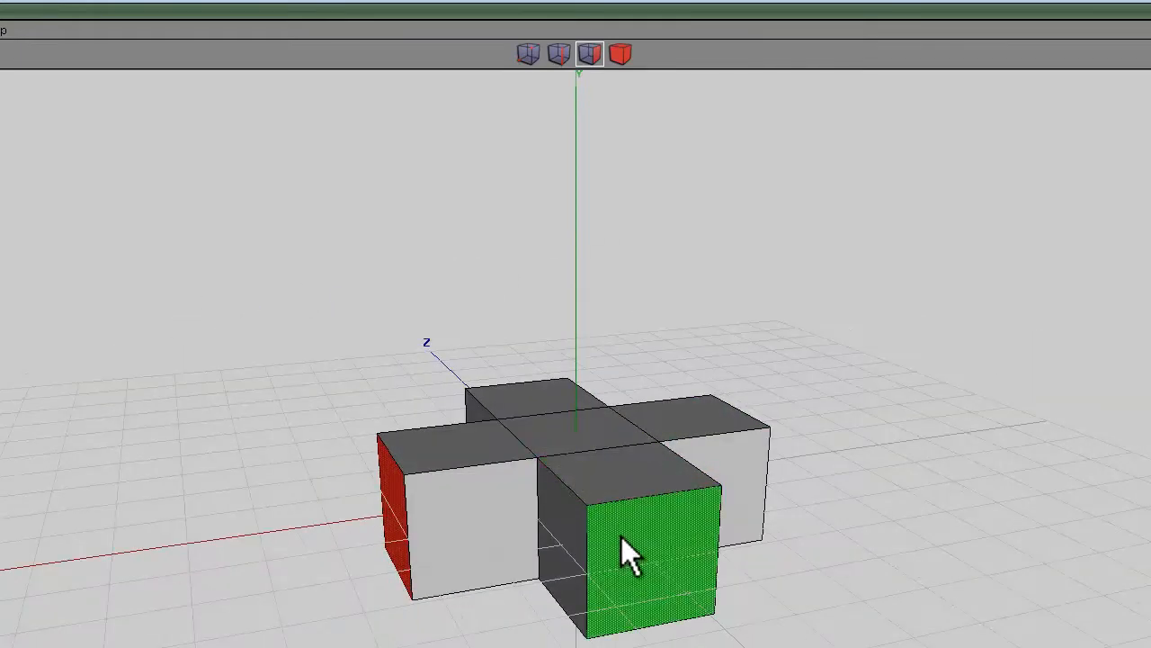
right_click(625, 549)
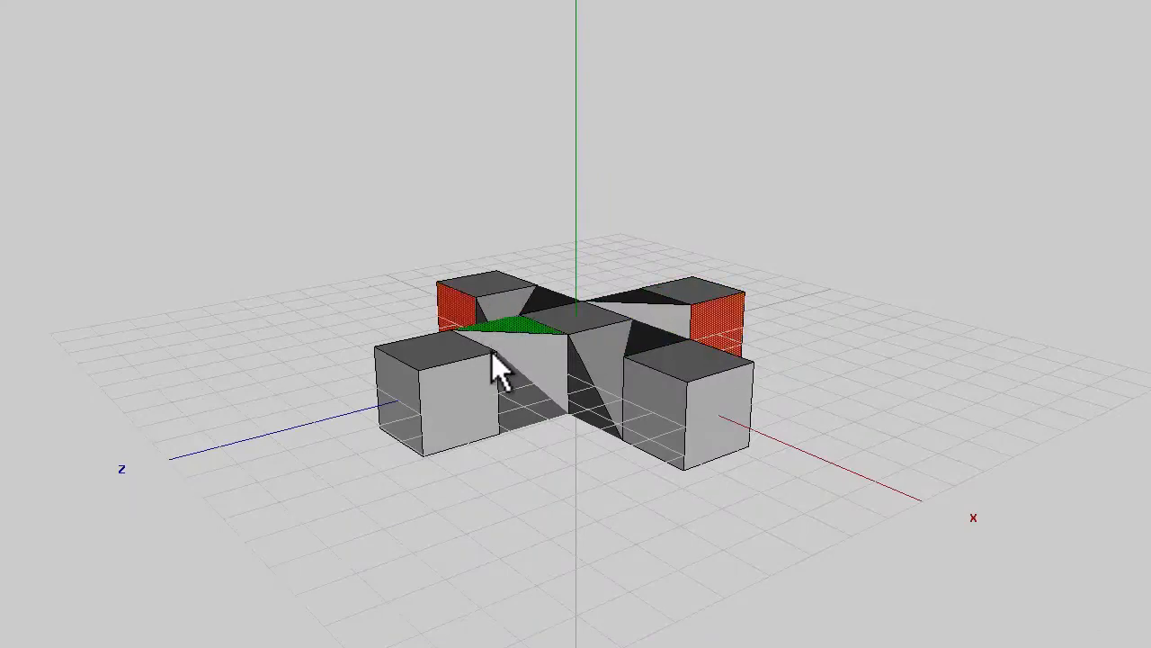
Orbit the view to look down on the cross from above
left_click_drag(494, 369, 584, 351)
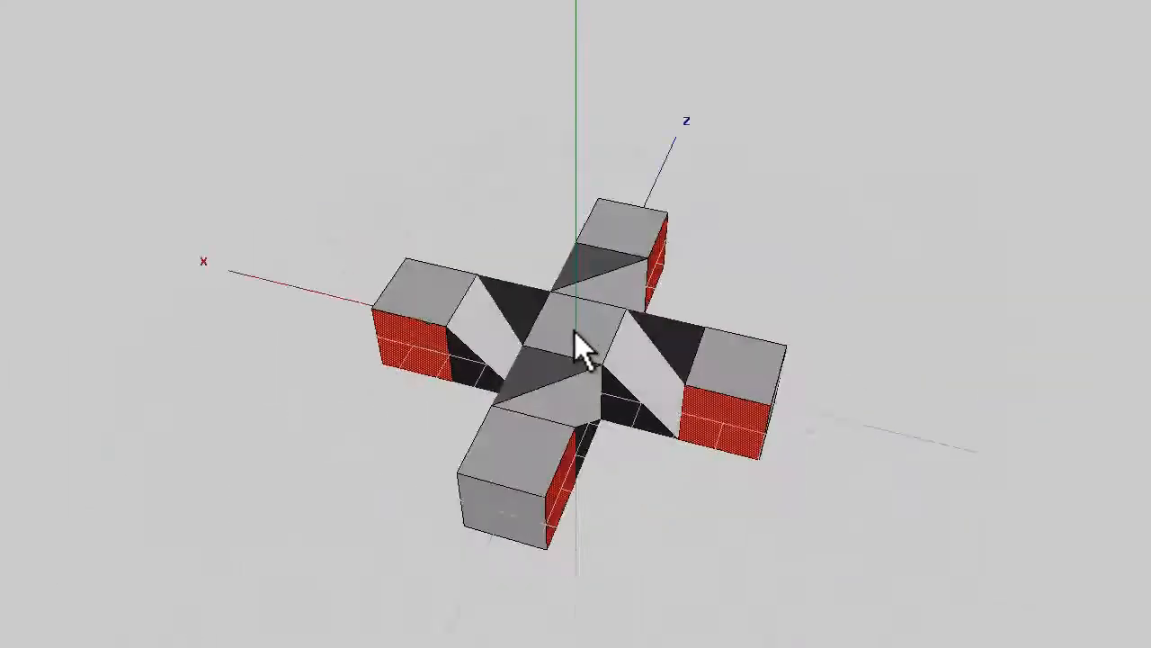
Extrude the cross's faces along their normals to fill out the square slab
right_click(585, 351)
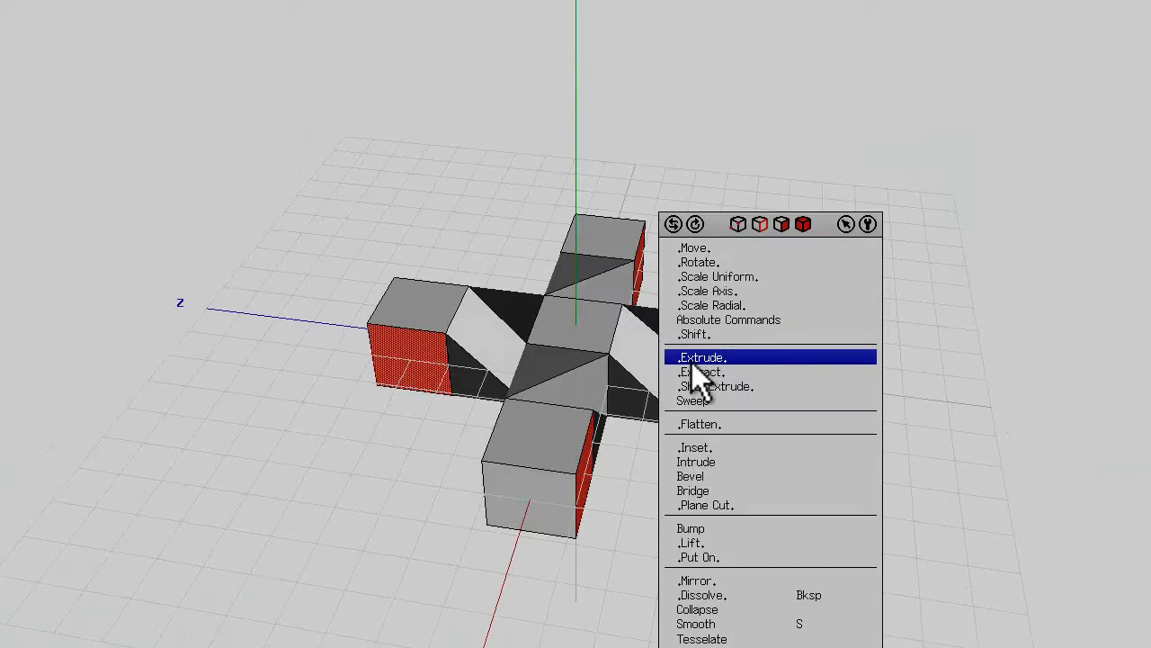
left_click(702, 357)
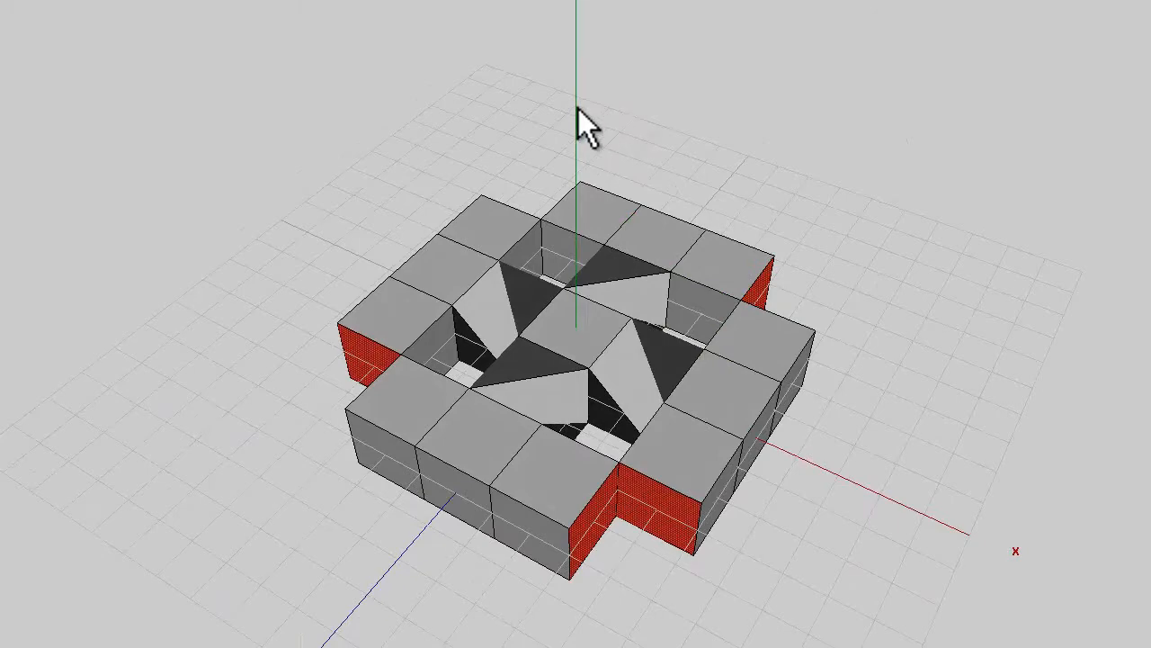
left_click(585, 121)
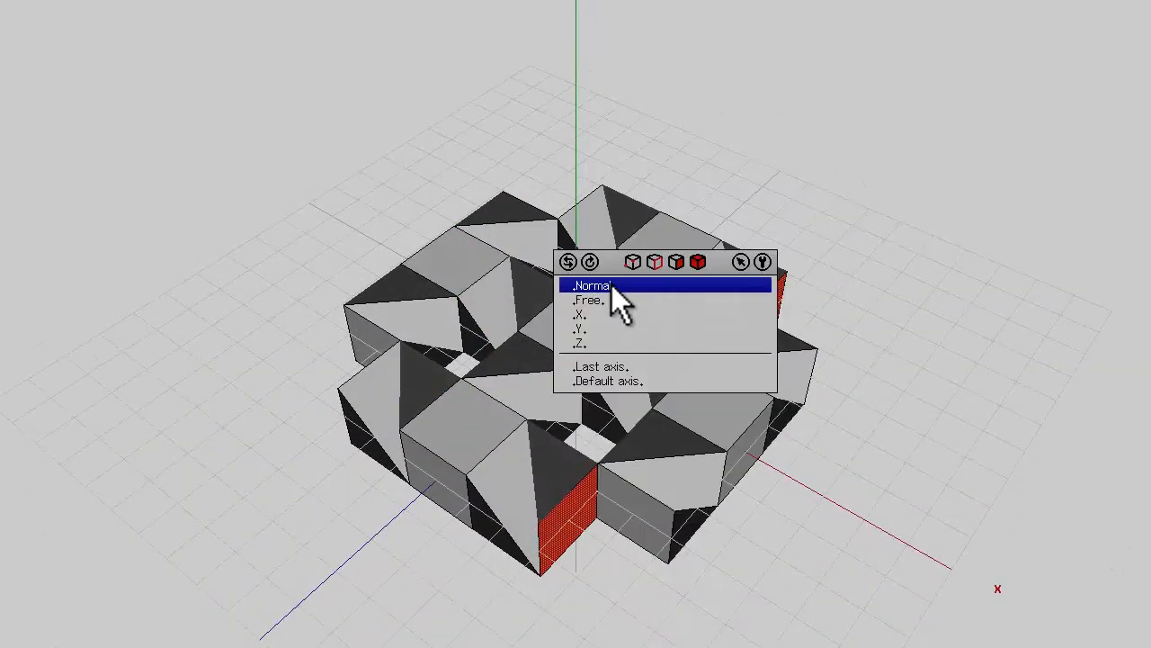
left_click(594, 286)
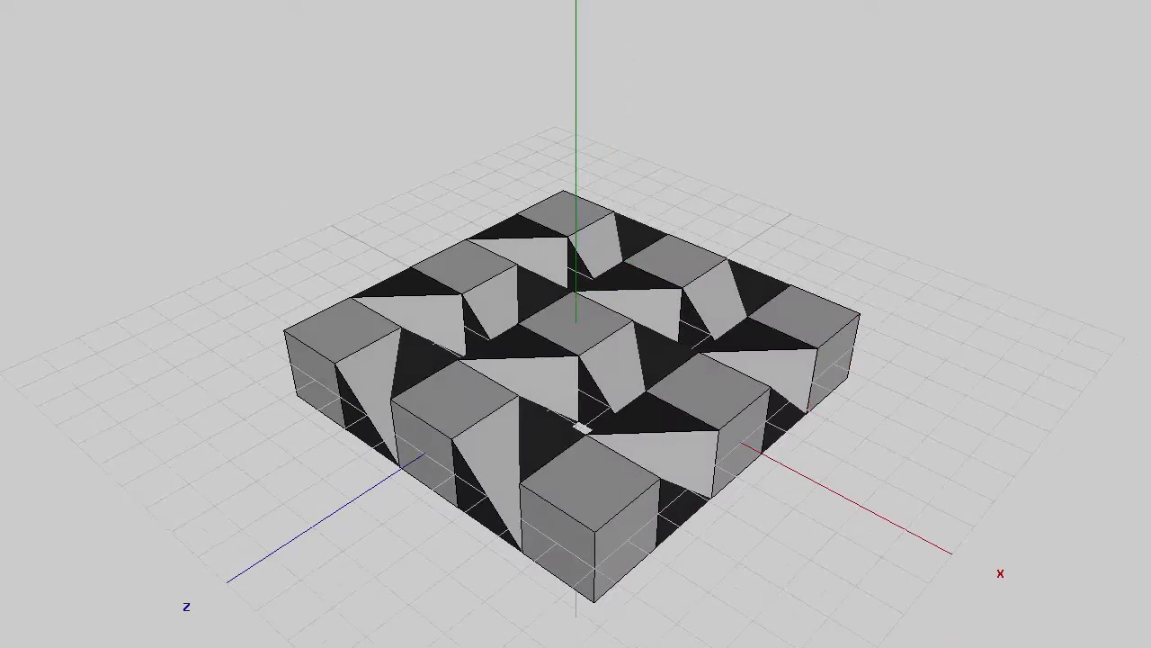
Extrude the top faces of alternating cubes upward along their normals
left_click(459, 405)
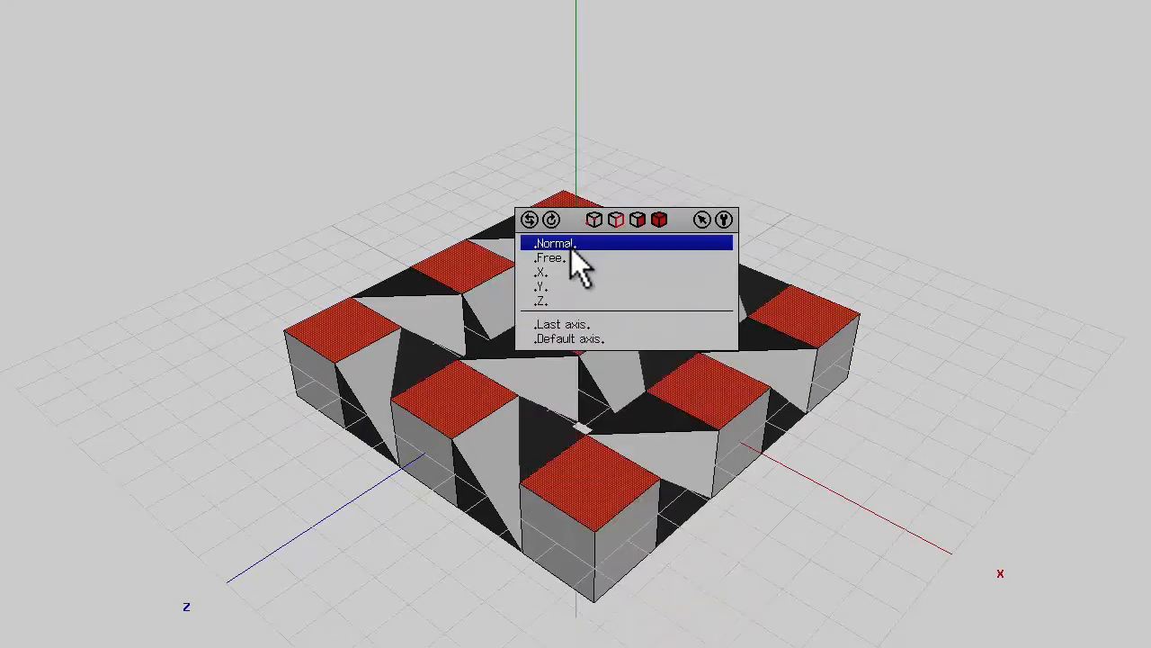
left_click(552, 244)
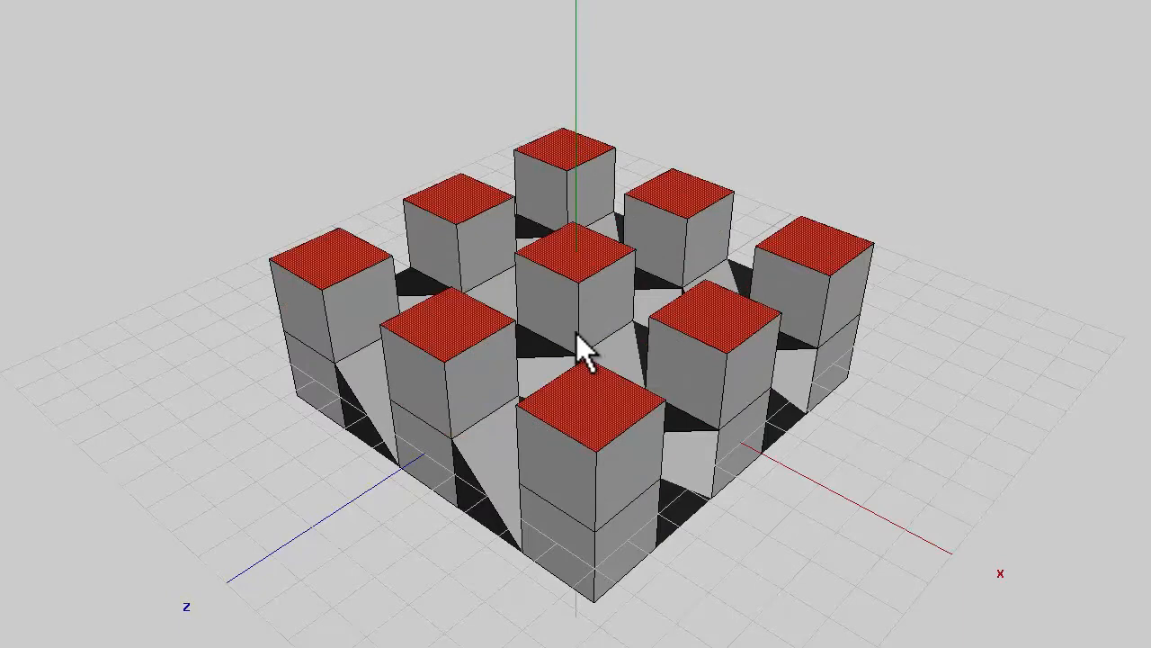
right_click(580, 351)
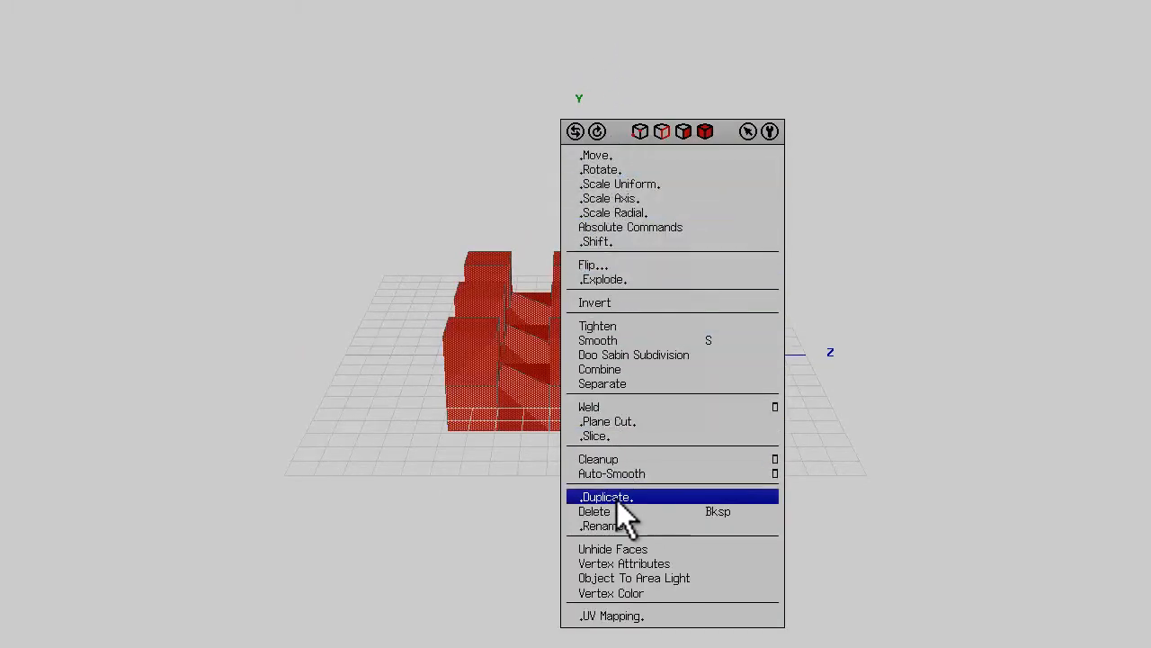
Duplicate the checkerboard block and stack the copy above the original
left_click(605, 496)
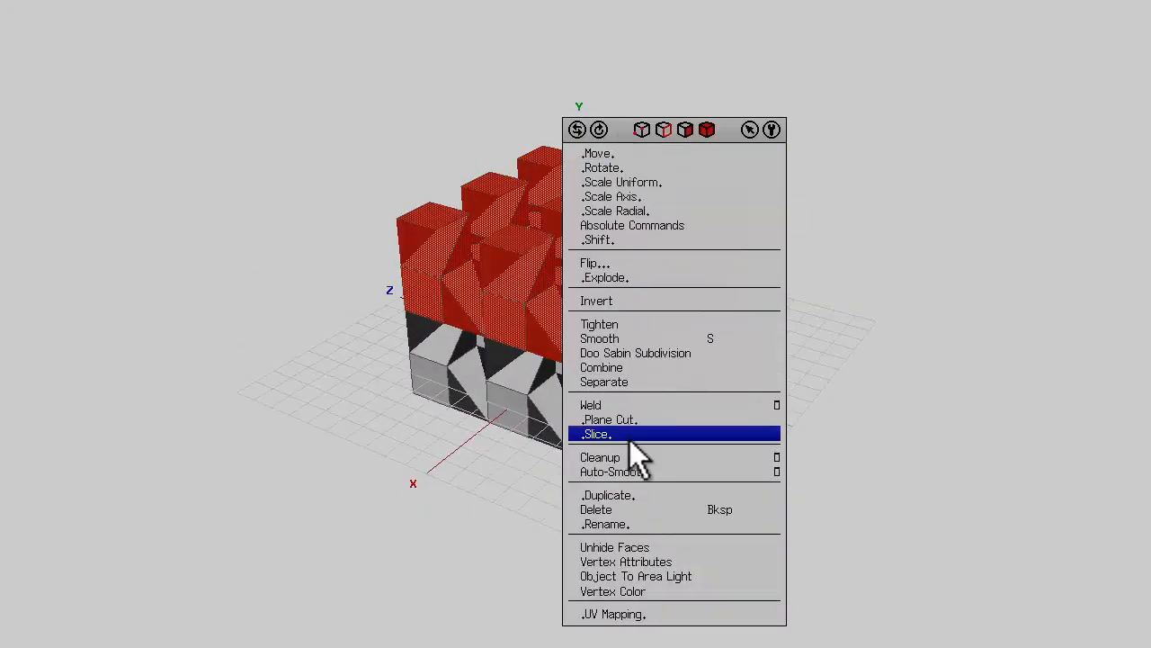
mouse_move(611, 509)
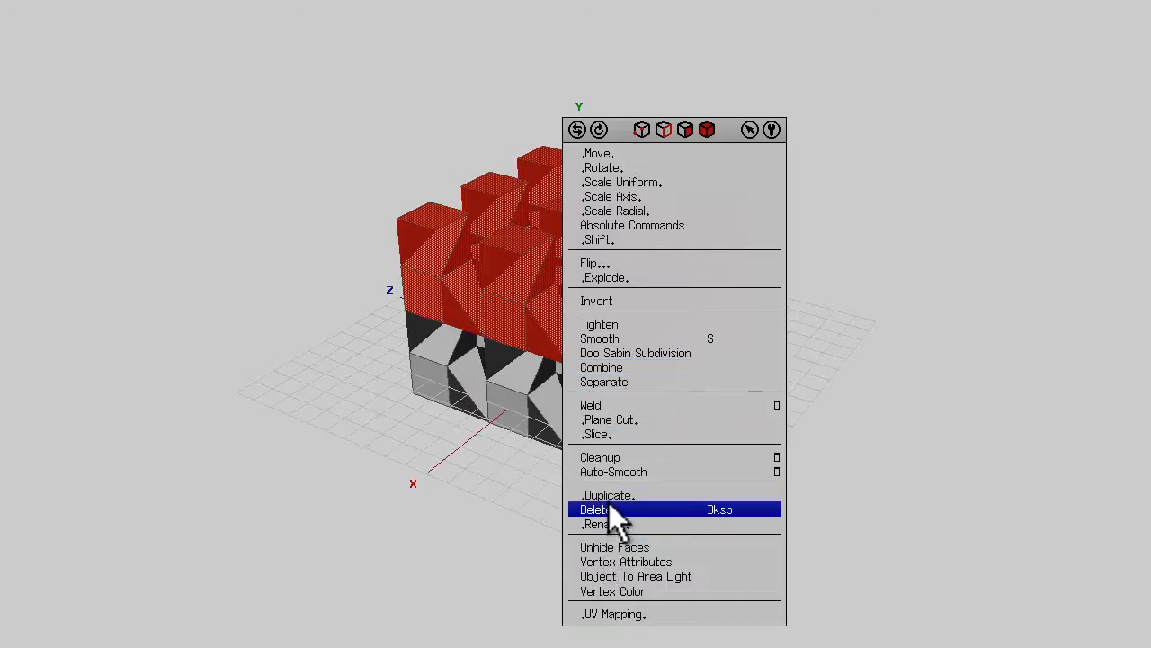
left_click(600, 509)
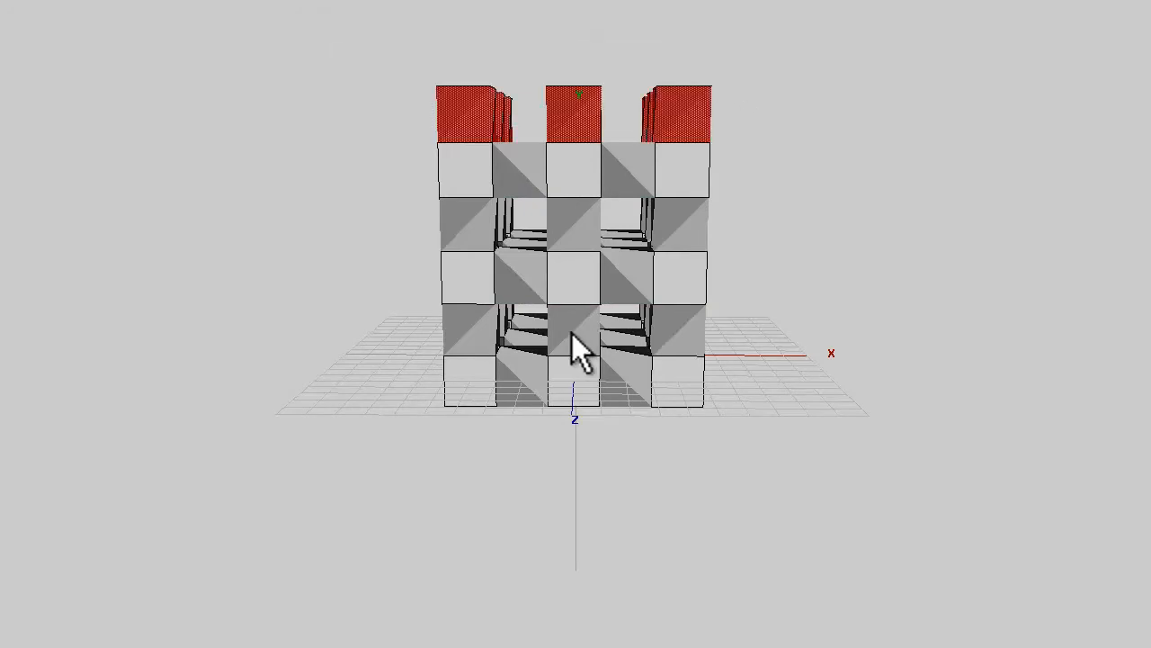
Orbit the view around the stacked cube-shaped lattice
left_click_drag(580, 351, 836, 144)
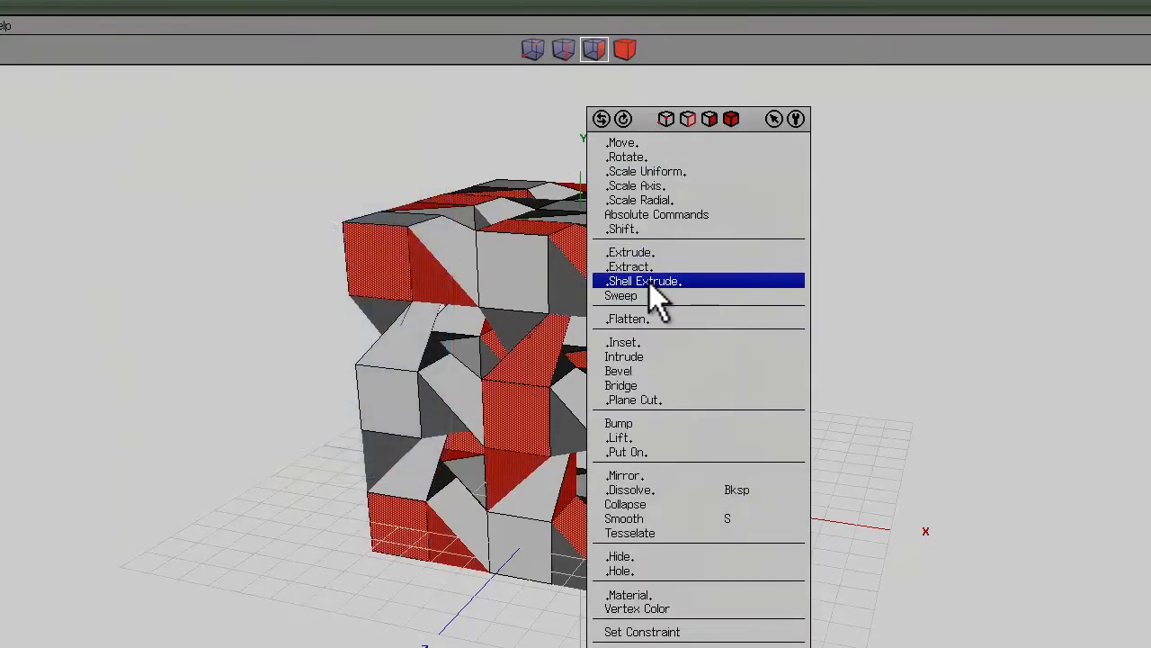
Shell-extrude the selected lattice faces and inspect the resulting slabs
left_click(643, 281)
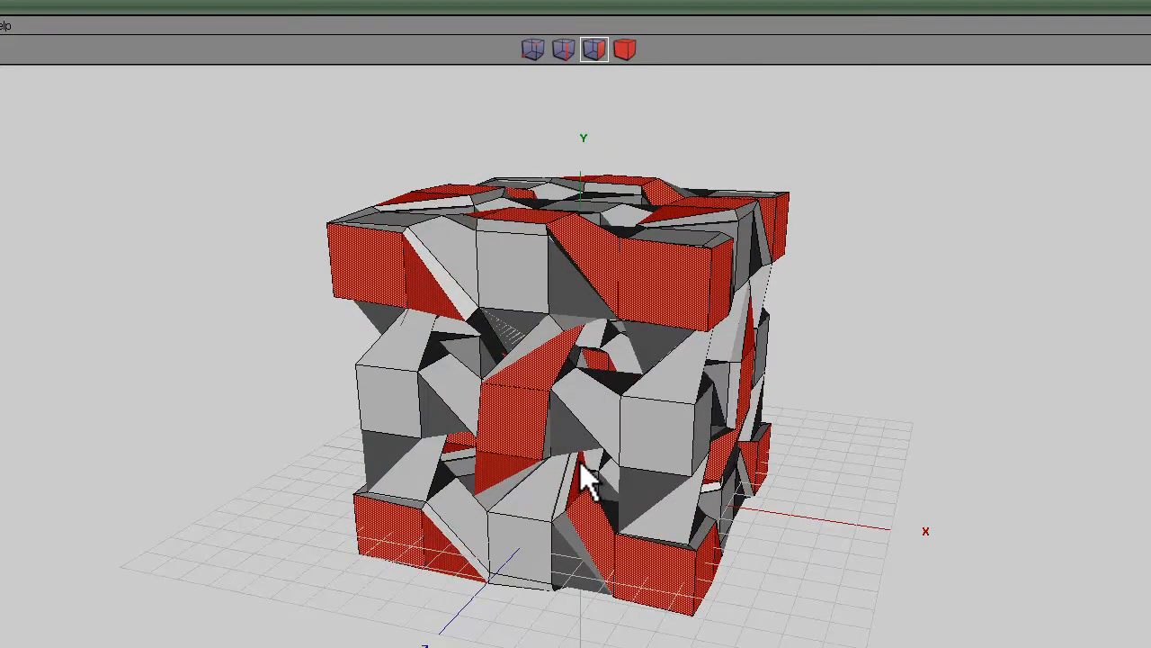
left_click_drag(585, 476, 585, 472)
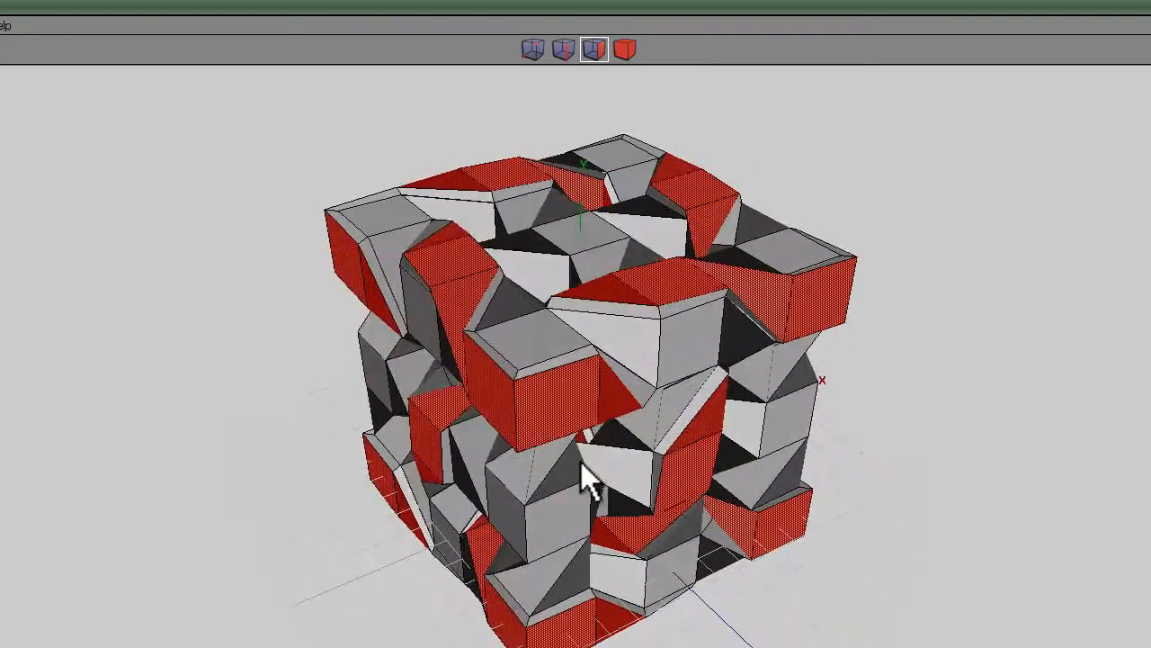
left_click(623, 50)
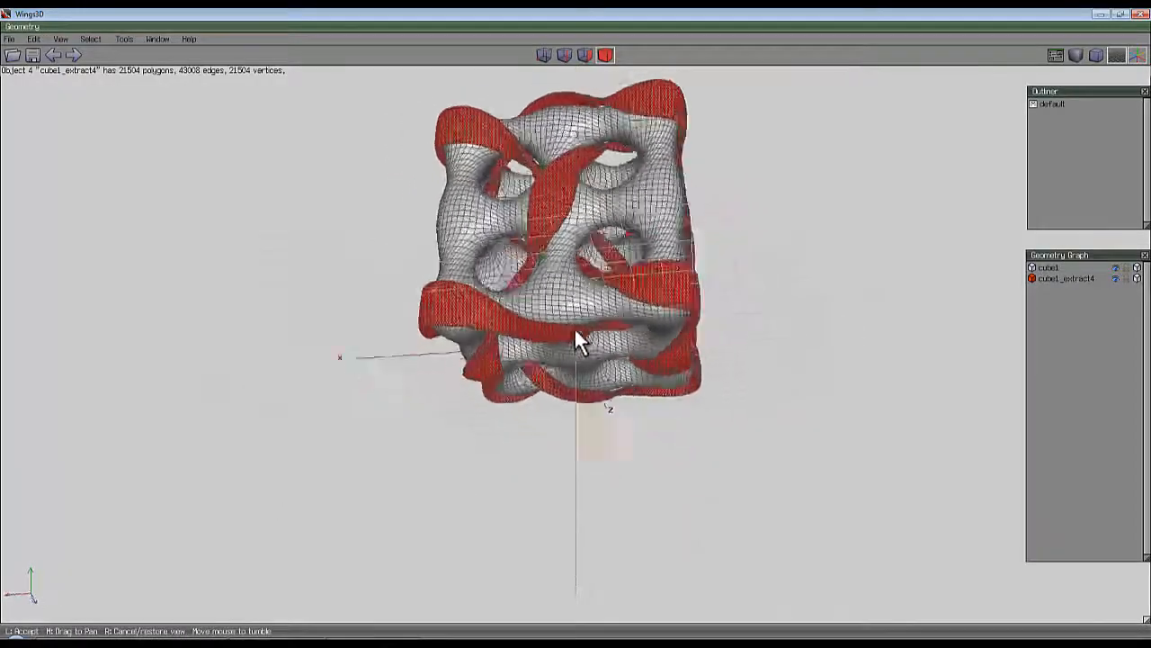
Orbit around the smoothed lattice and red strips to inspect them
left_click_drag(576, 340, 576, 306)
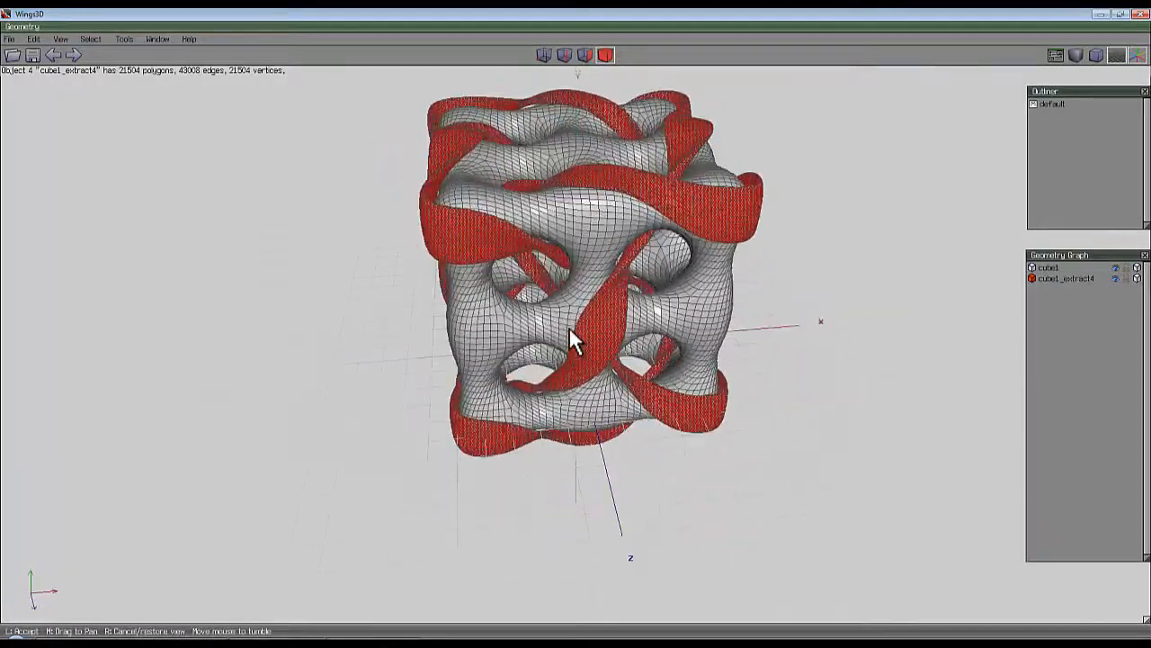
left_click_drag(576, 342, 581, 337)
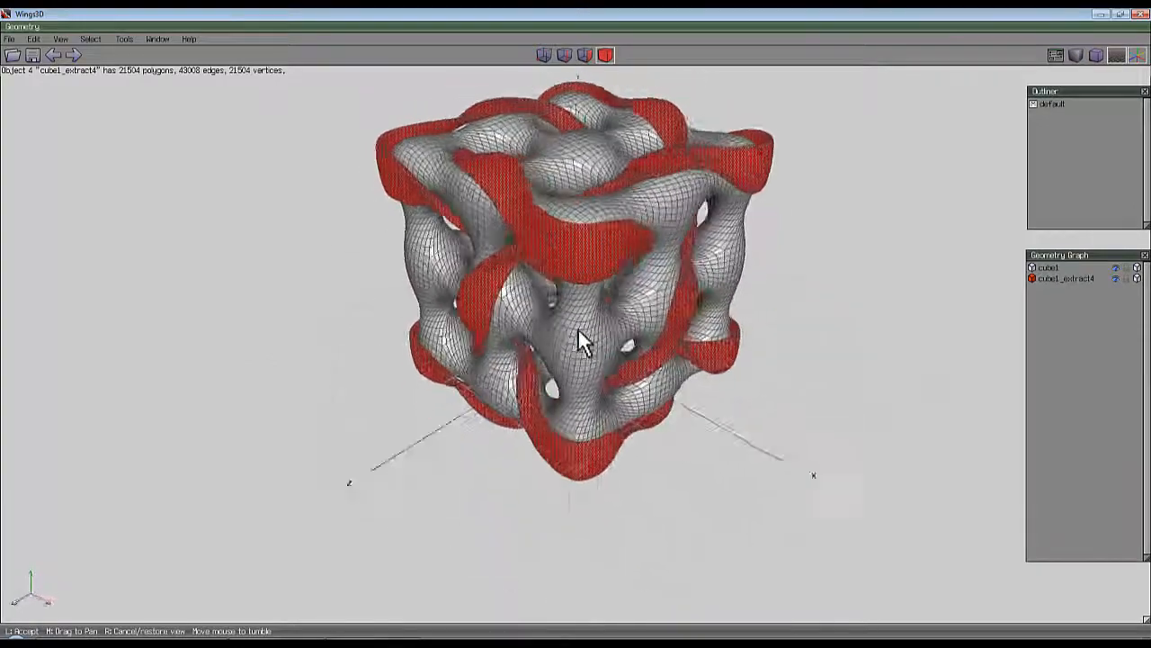
left_click_drag(580, 340, 751, 126)
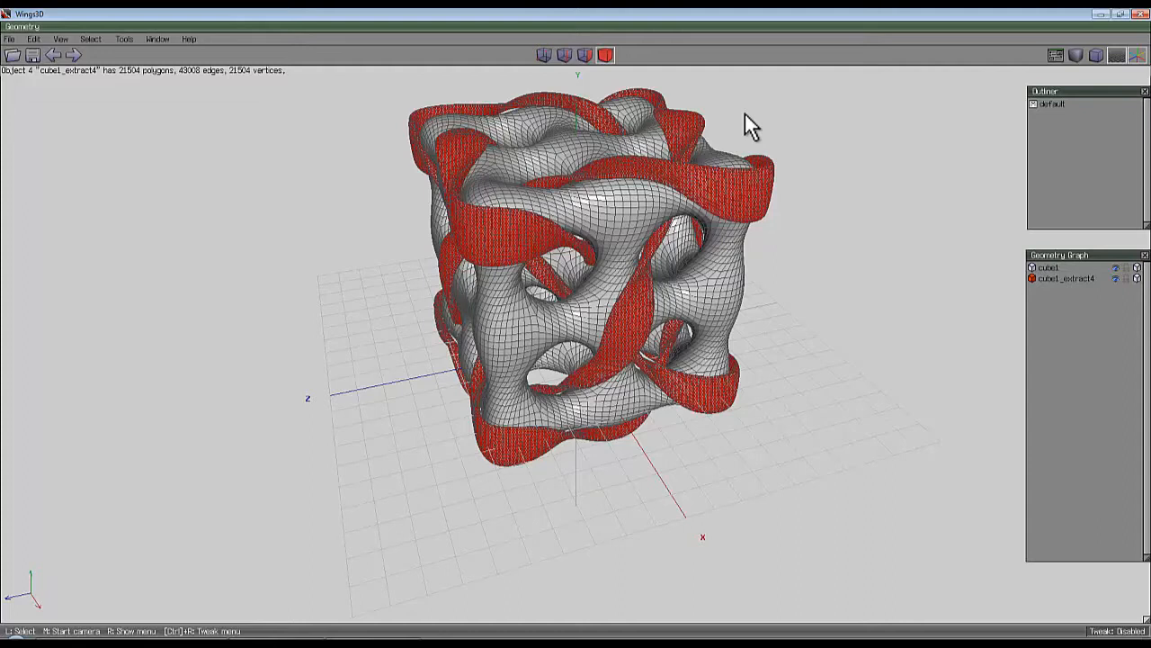
mouse_move(758, 120)
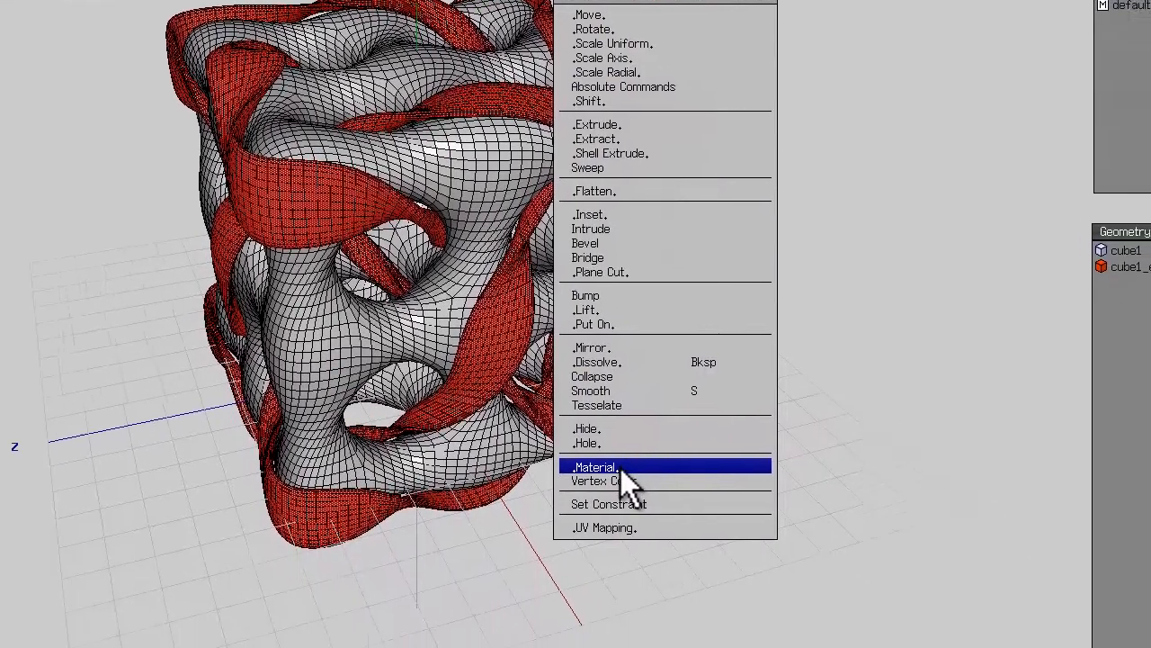
Assign a new material to the looping strip object cube1_extract4
left_click(596, 466)
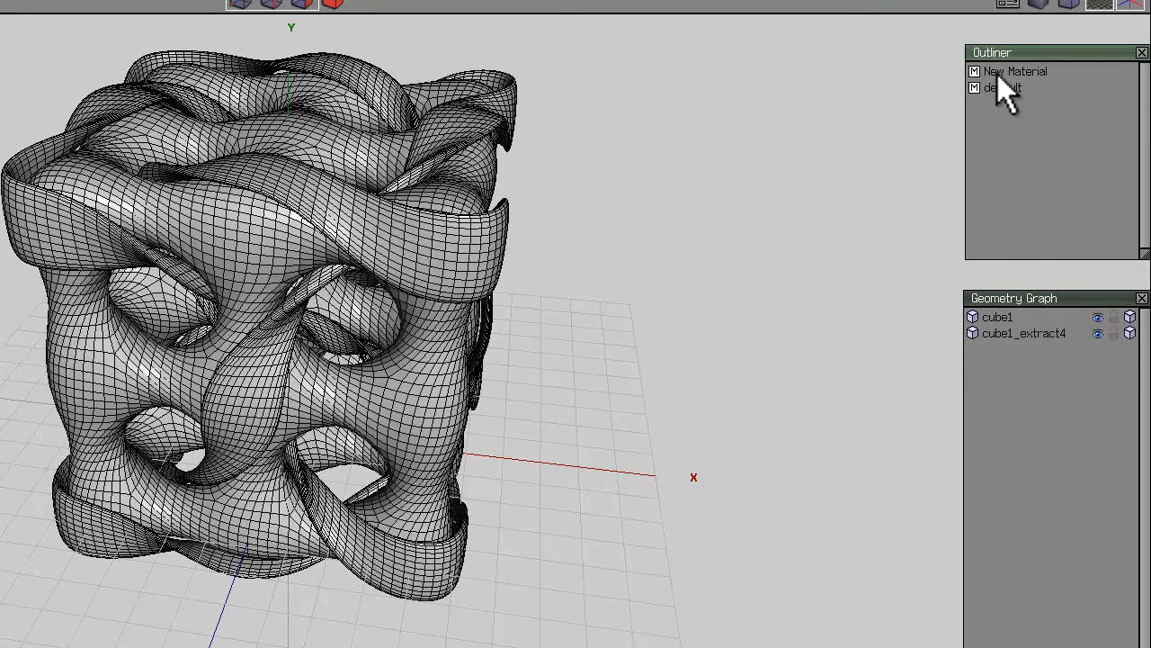
mouse_move(359, 202)
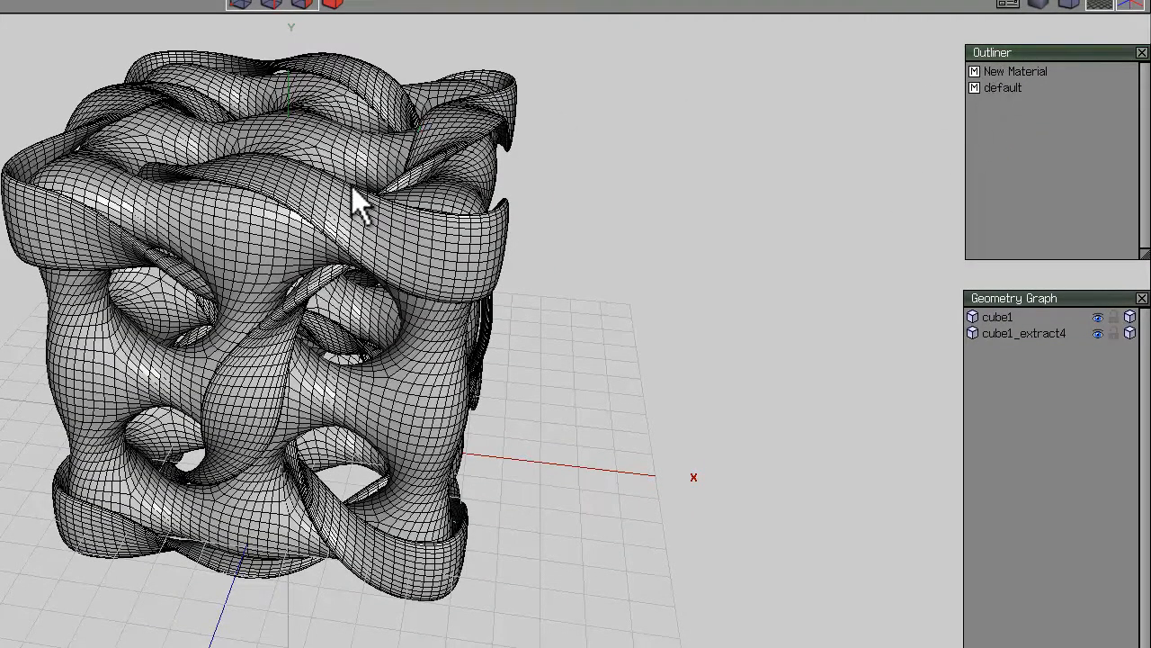
mouse_move(575, 212)
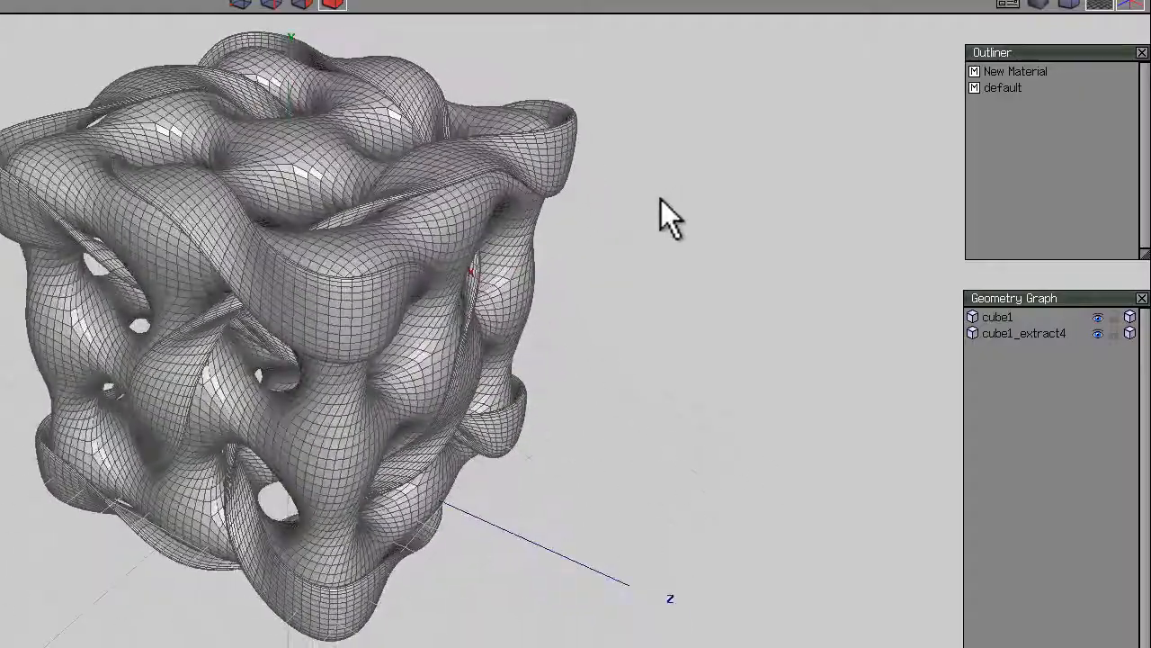
left_click_drag(670, 216, 296, 427)
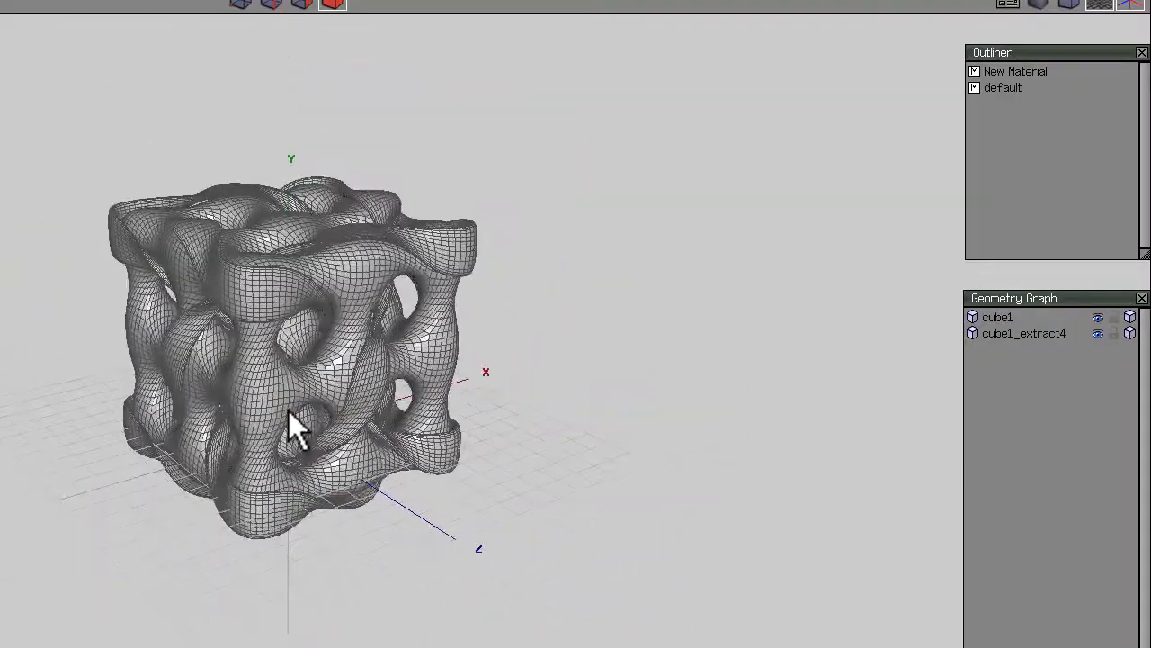